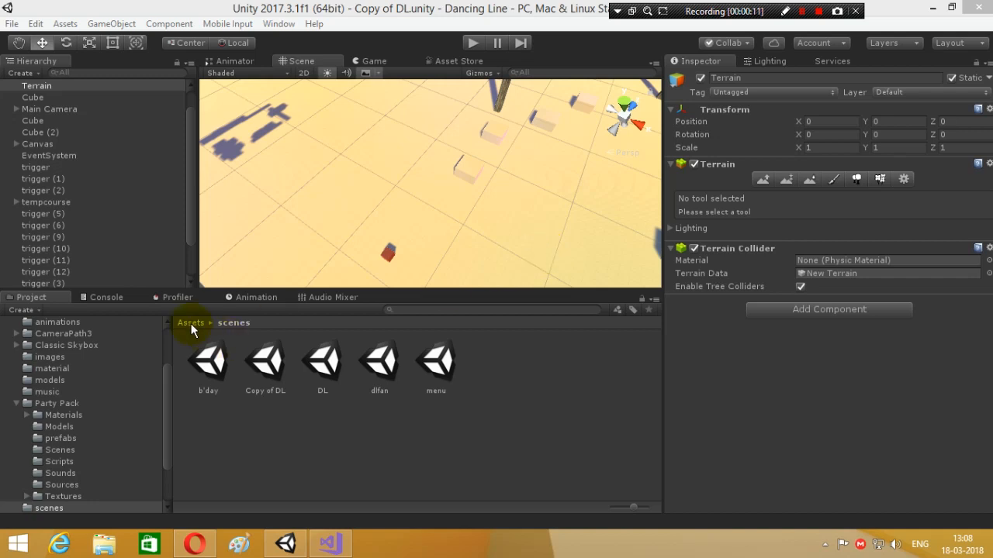
Navigate to the Assets folder to reach the fog_control script.
{"action": "left_click", "coordinate": [191, 323]}
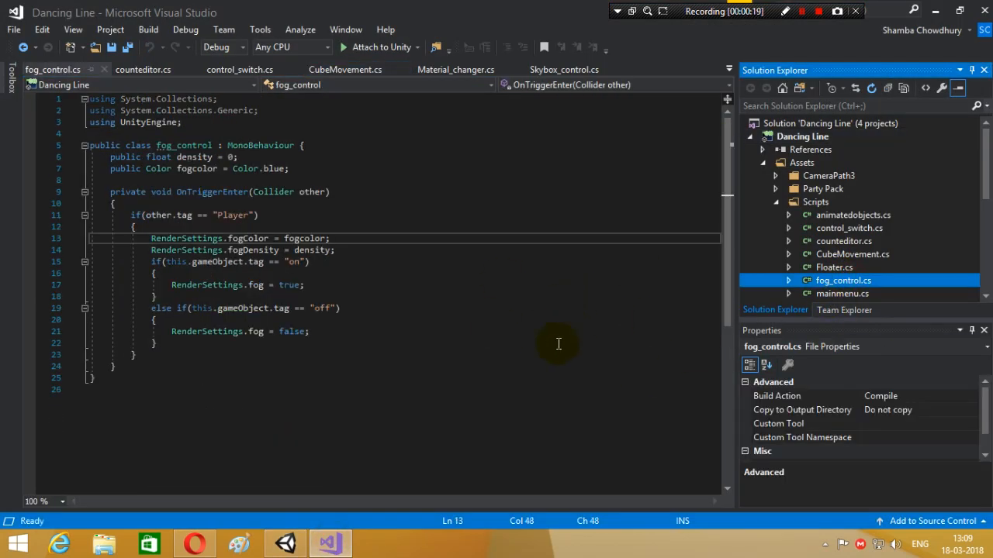
{"action": "mouse_move", "coordinate": [158, 286]}
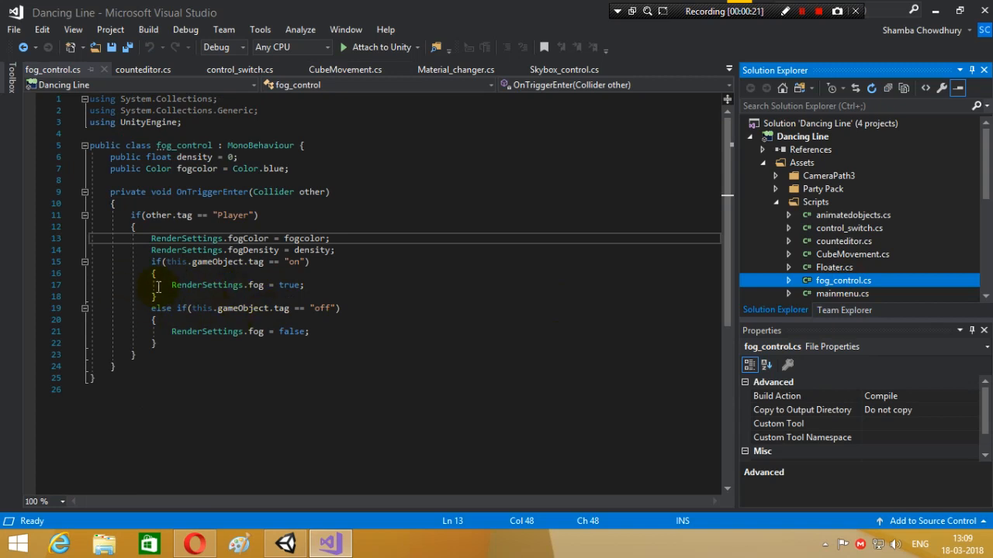
Replace the tag-based if/else block with 'public bool fogstate = true;'.
{"action": "left_click_drag", "start_coordinate": [152, 261], "coordinate": [308, 331]}
{"action": "type", "text": "public b"}
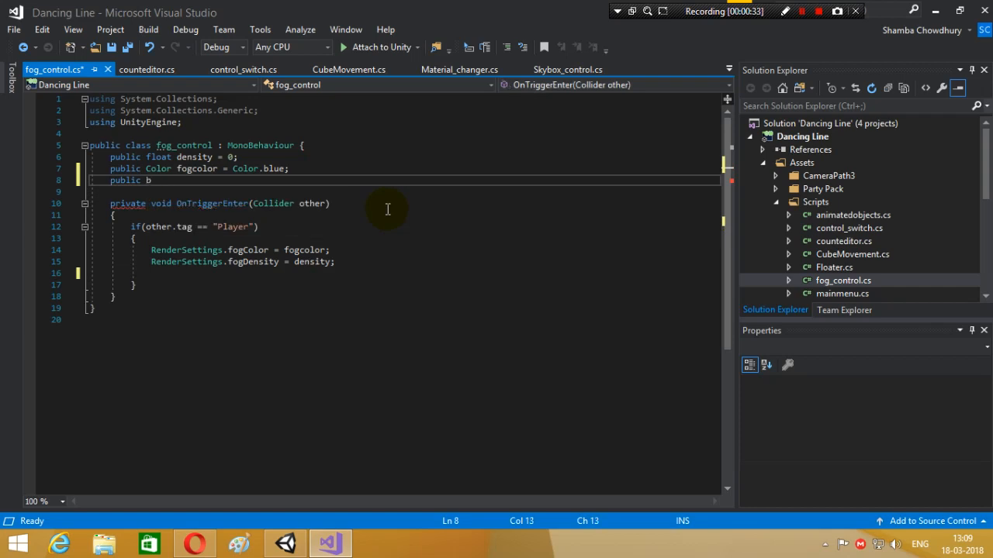
{"action": "type", "text": "ool"}
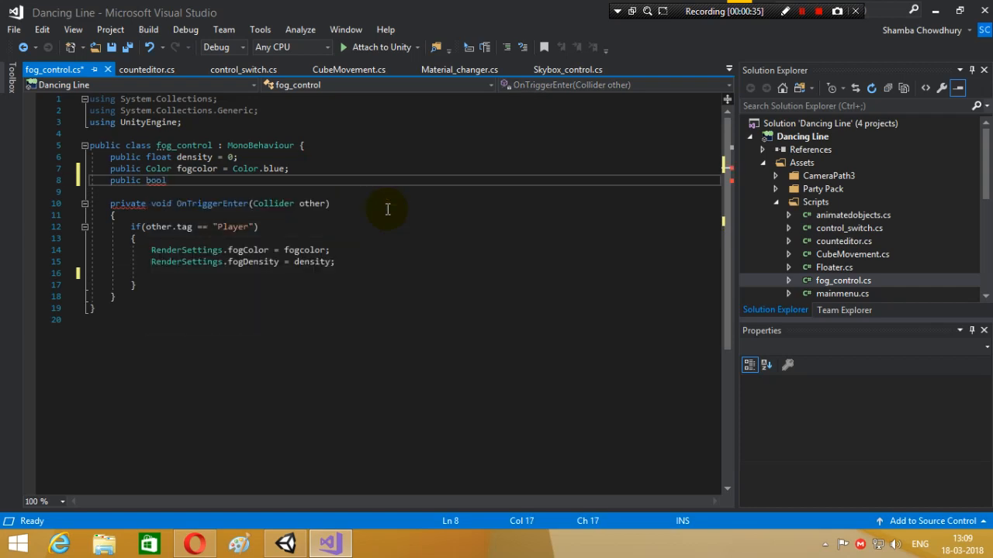
{"action": "type", "text": "fog"}
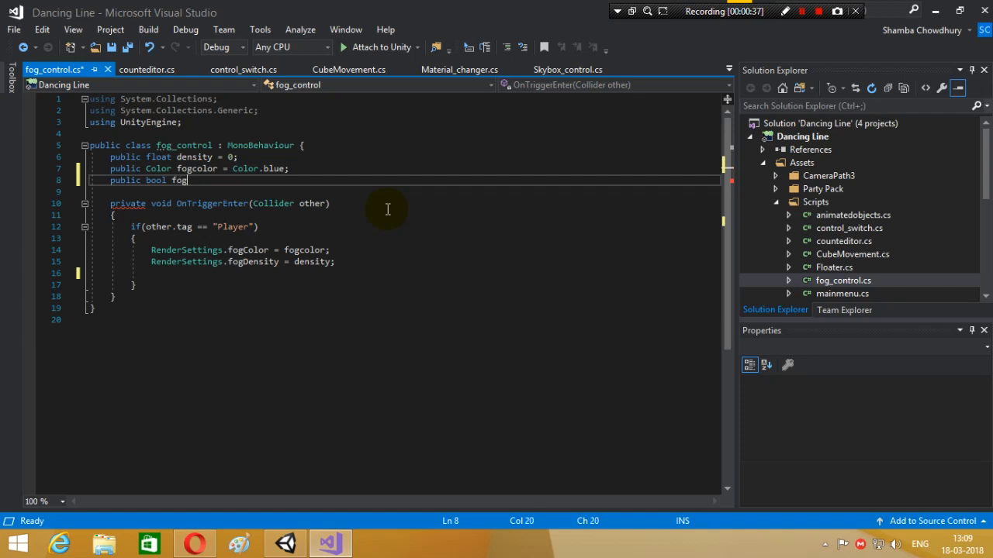
{"action": "type", "text": "state"}
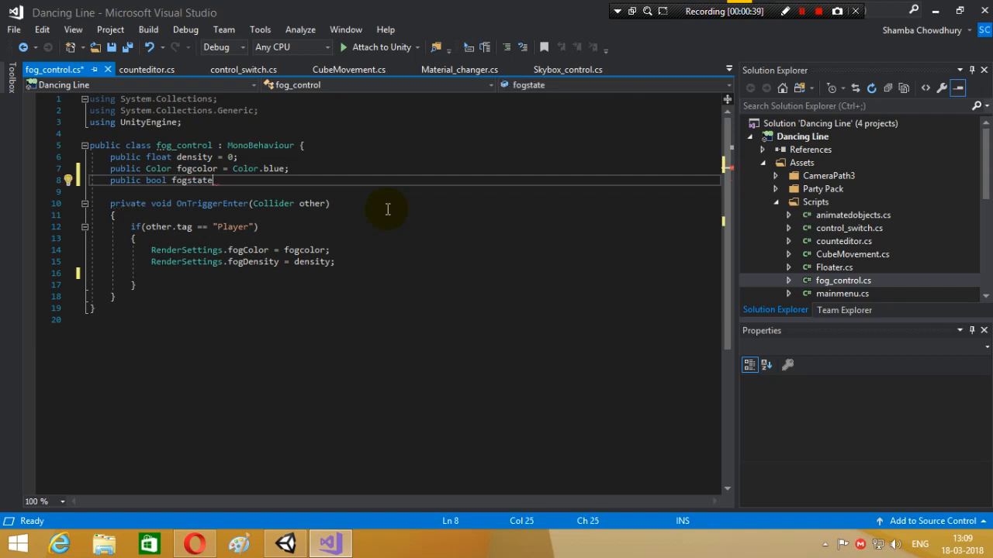
{"action": "type", "text": "= true;"}
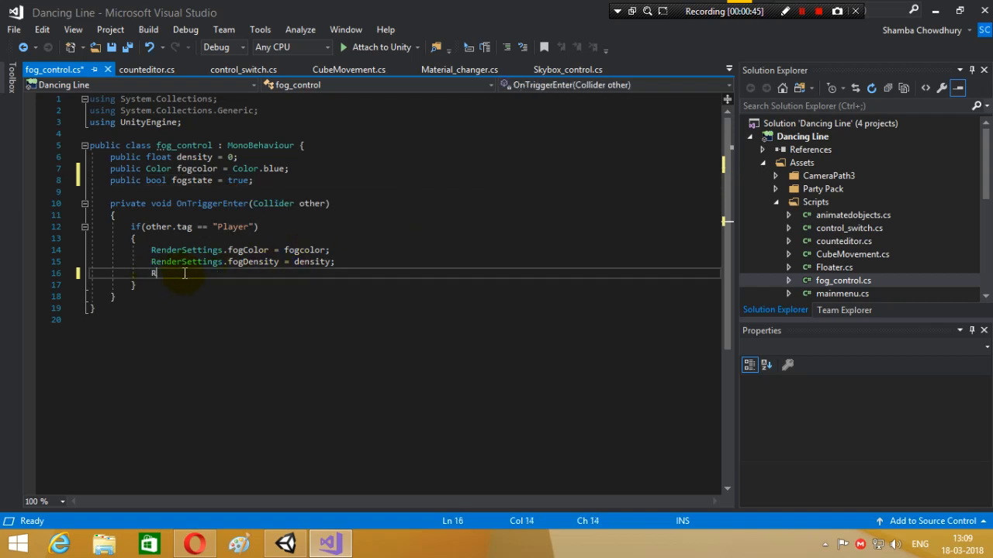
Set 'RenderSettings.fog = fogstate;' in the trigger and save the script.
{"action": "type", "text": "enderSettings."}
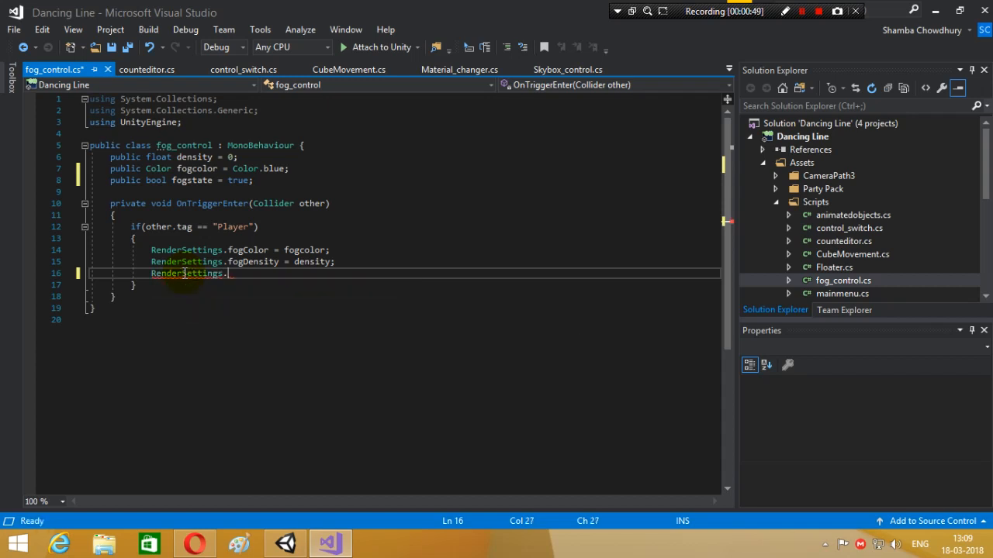
{"action": "type", "text": "fig"}
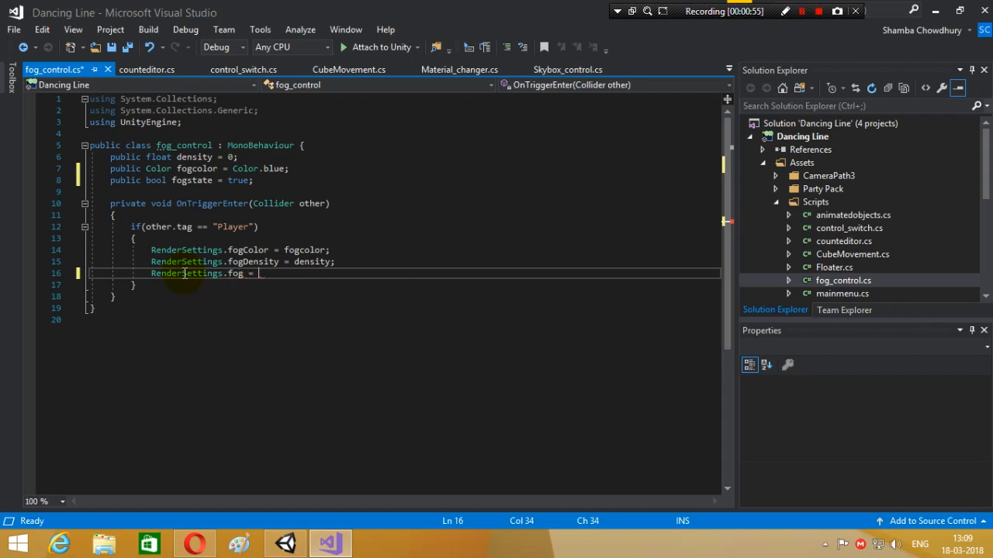
{"action": "type", "text": "fogstate;"}
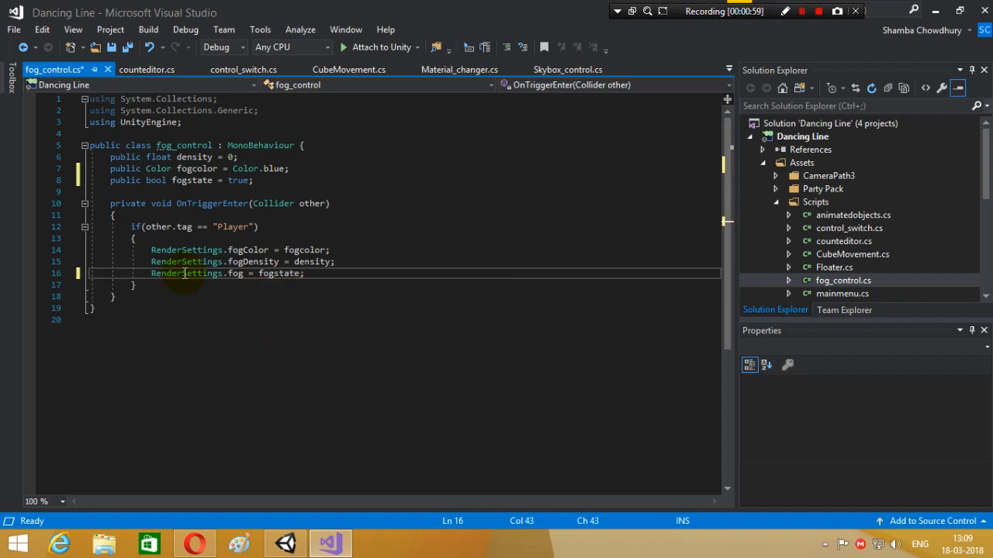
{"action": "key", "text": "ctrl+s"}
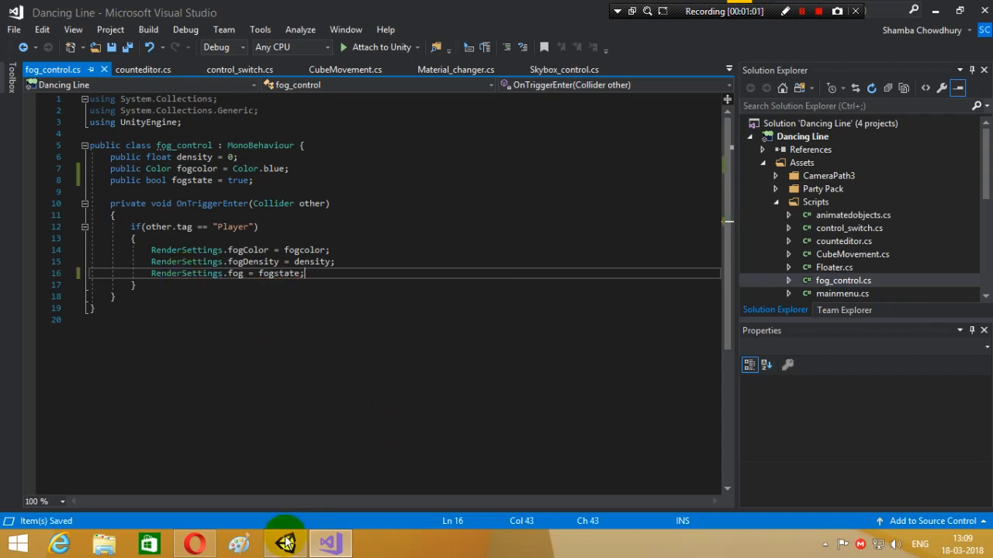
Leave Fogstate checked on trigger (3) and uncheck it on trigger (4).
{"action": "left_click", "coordinate": [285, 543]}
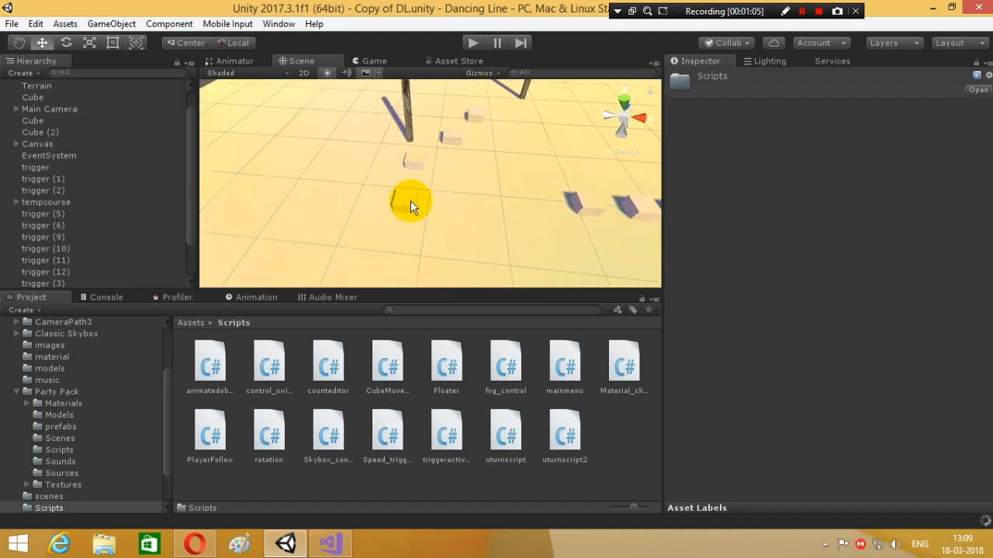
{"action": "left_click", "coordinate": [43, 236]}
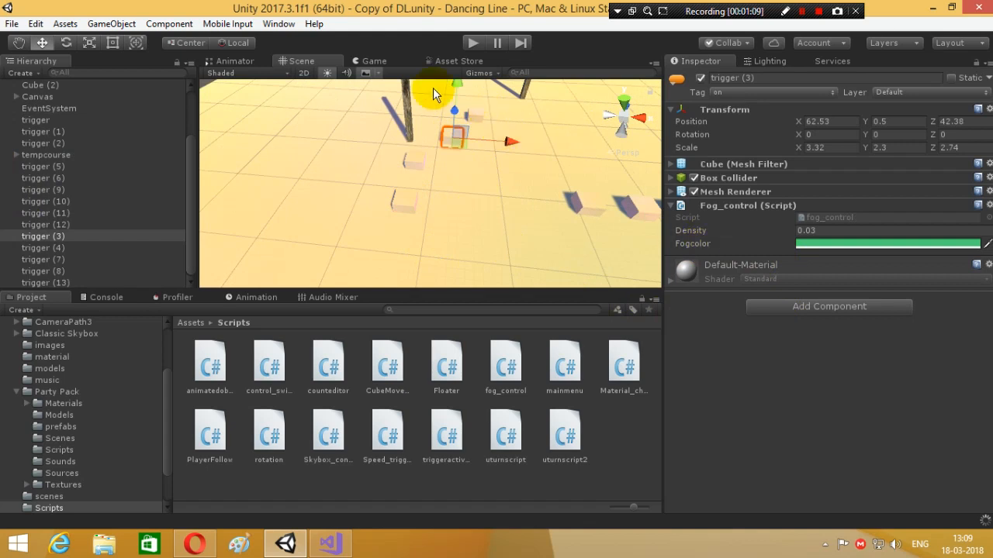
{"action": "mouse_move", "coordinate": [788, 425]}
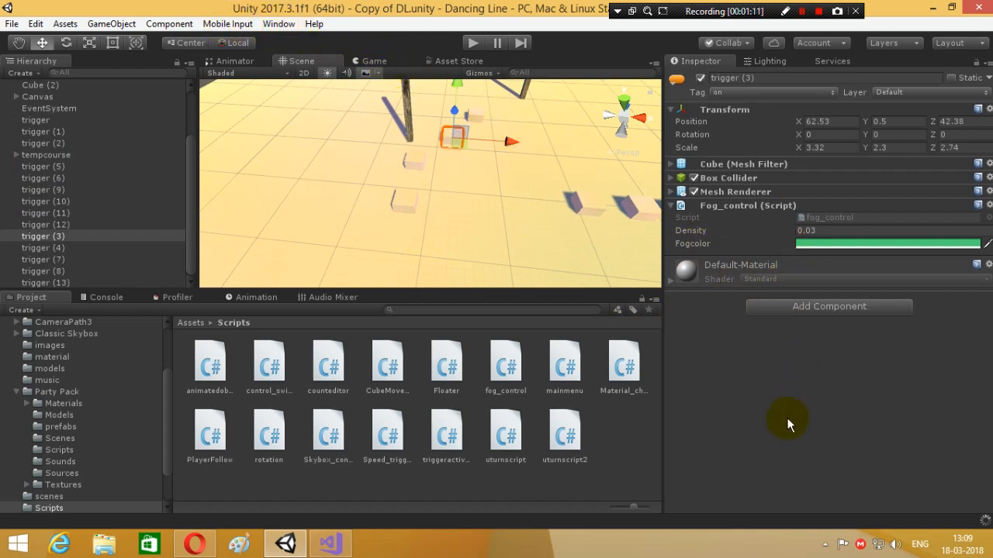
{"action": "left_click", "coordinate": [800, 257]}
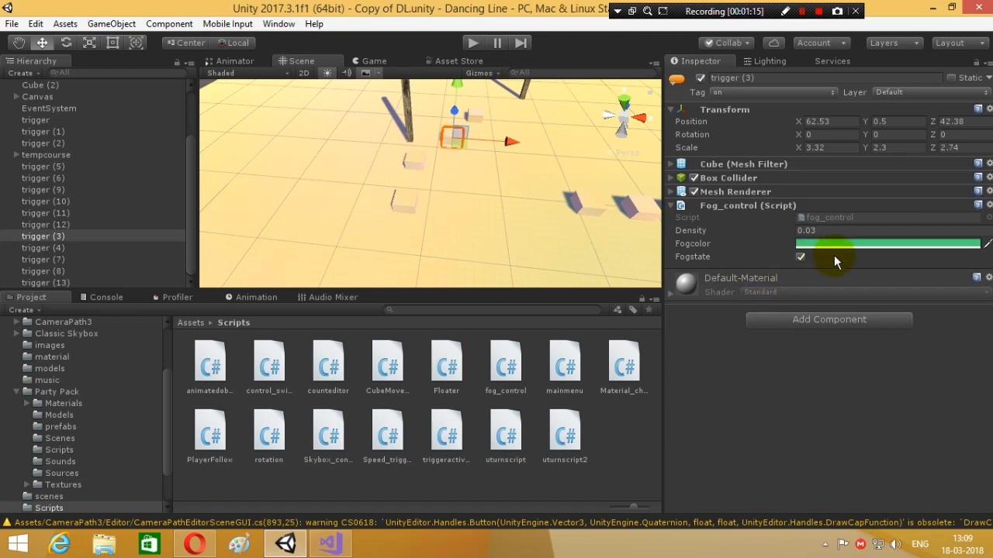
{"action": "mouse_move", "coordinate": [645, 214]}
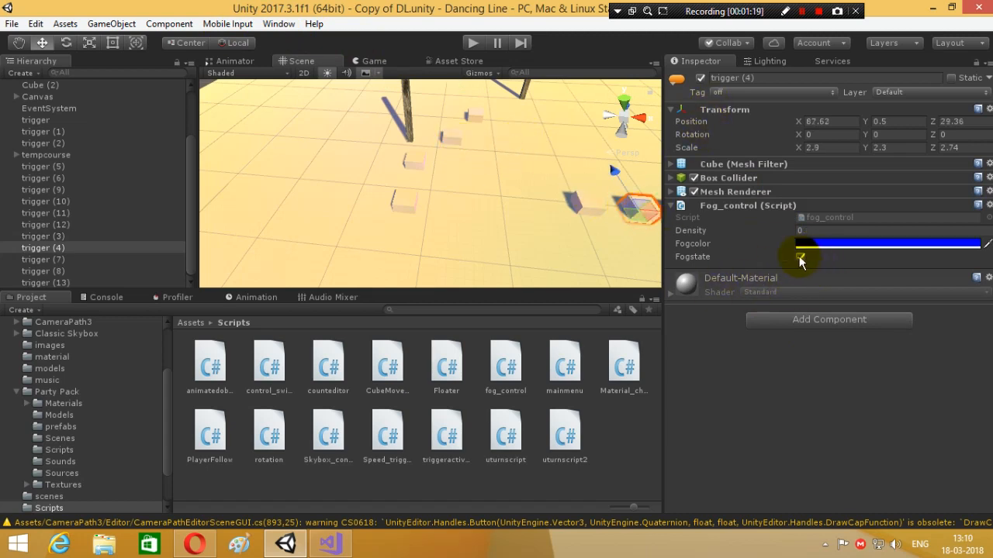
{"action": "left_click", "coordinate": [801, 258]}
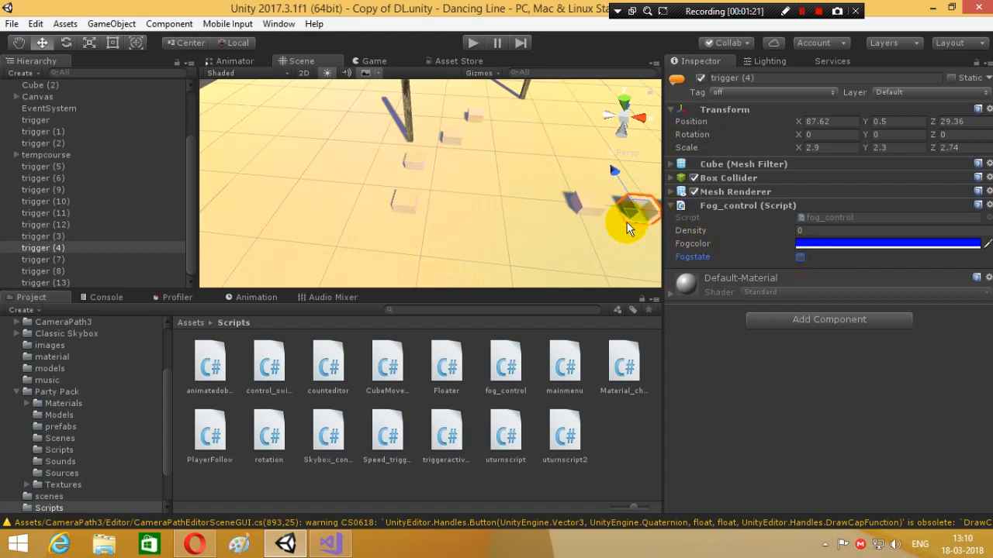
{"action": "left_click", "coordinate": [42, 236]}
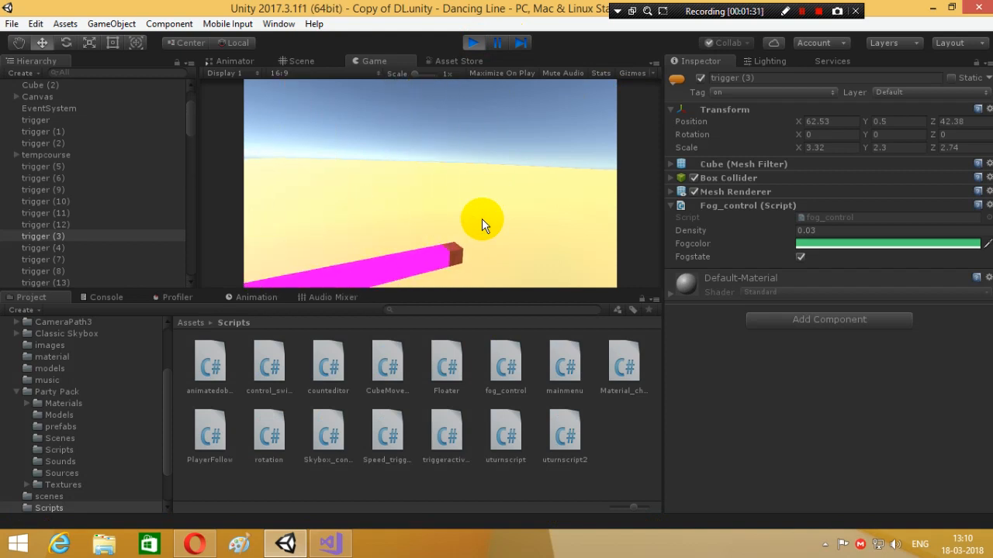
Change CubeMovement's speed value from 1 to 0.2.
{"action": "left_click", "coordinate": [473, 43]}
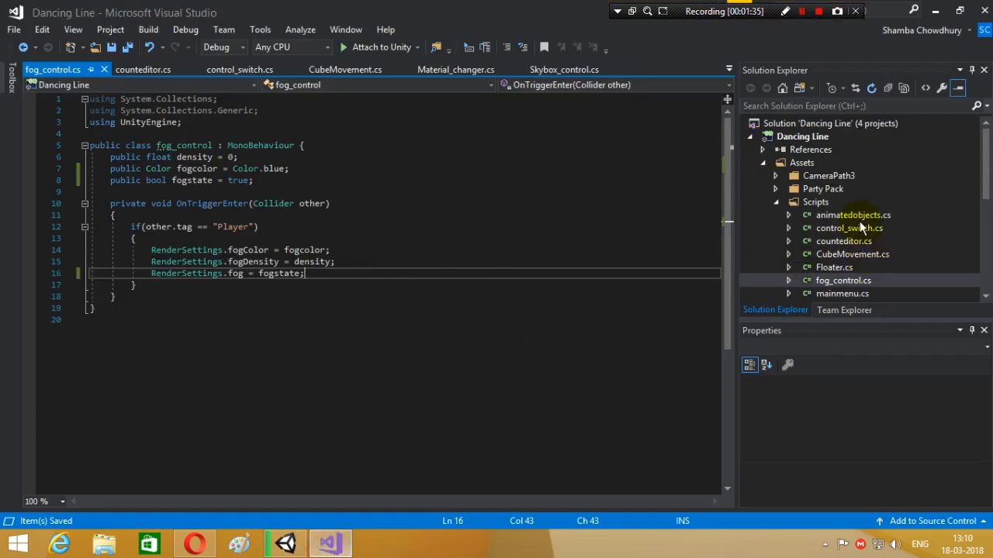
{"action": "left_click", "coordinate": [852, 254]}
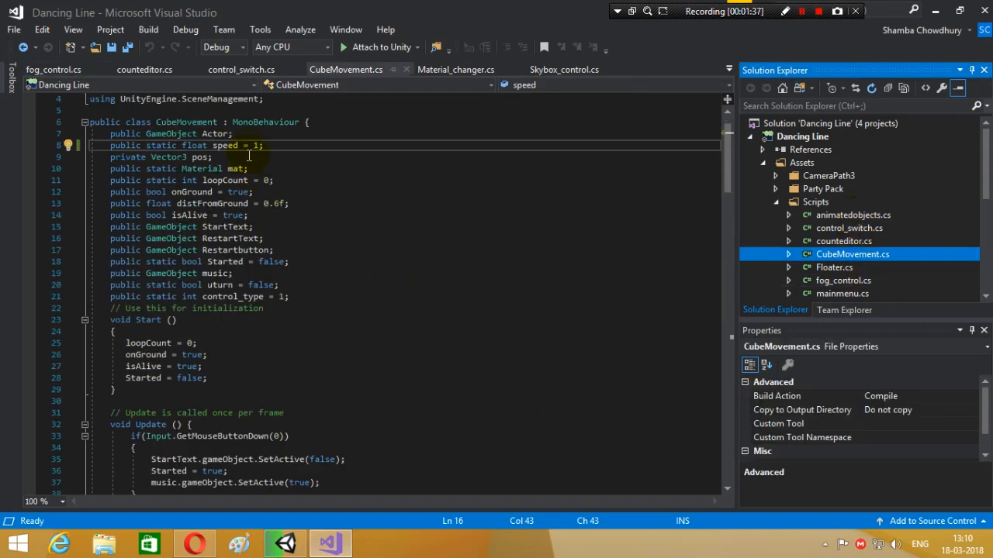
{"action": "left_click", "coordinate": [255, 146]}
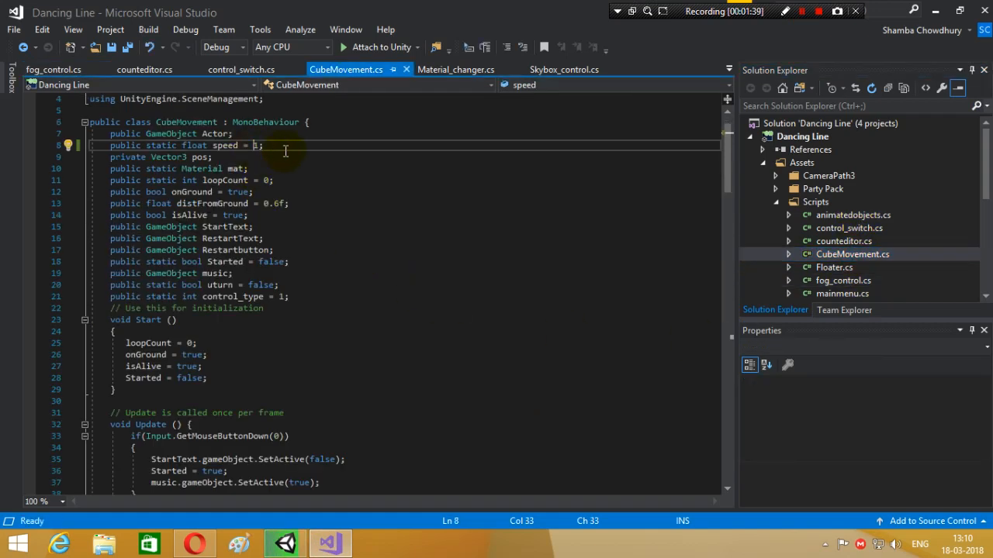
{"action": "type", "text": "0."}
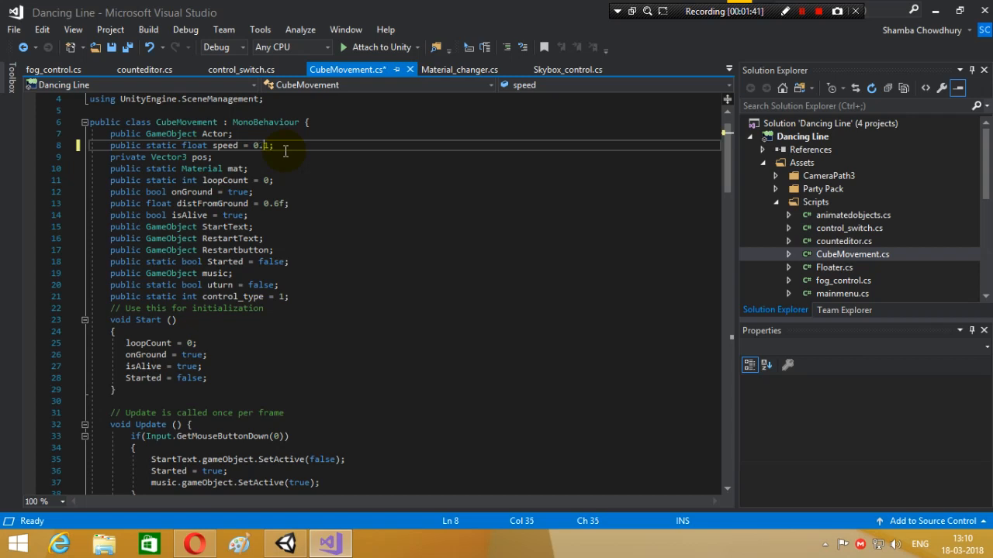
{"action": "type", "text": "2"}
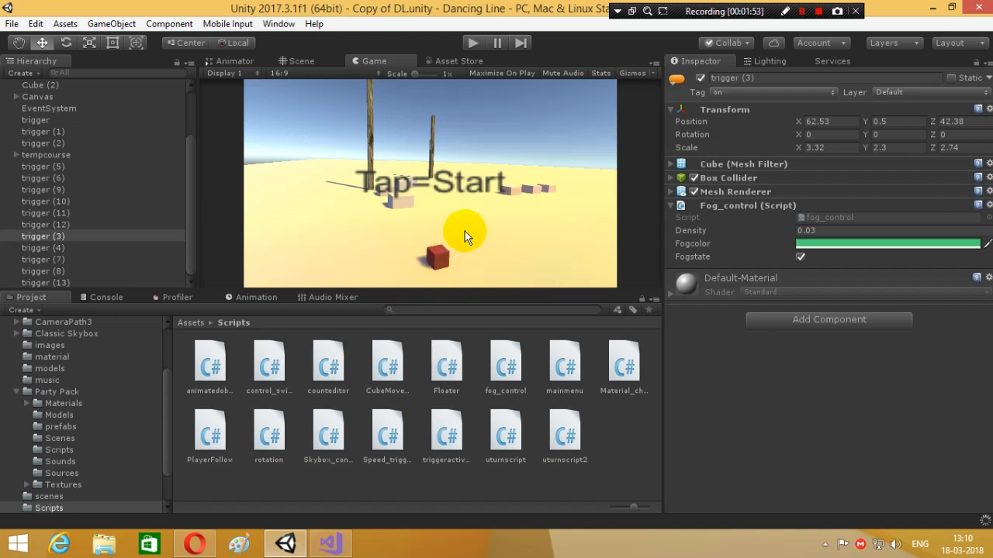
{"action": "mouse_move", "coordinate": [480, 267]}
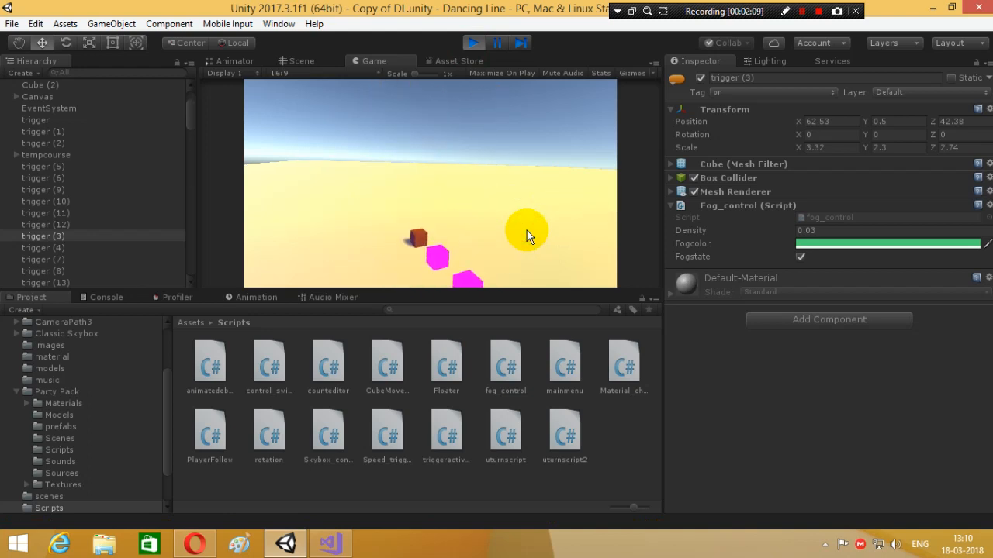
Steer the cube through the triggers in the play test, then return to the Scene view.
{"action": "left_click", "coordinate": [473, 44]}
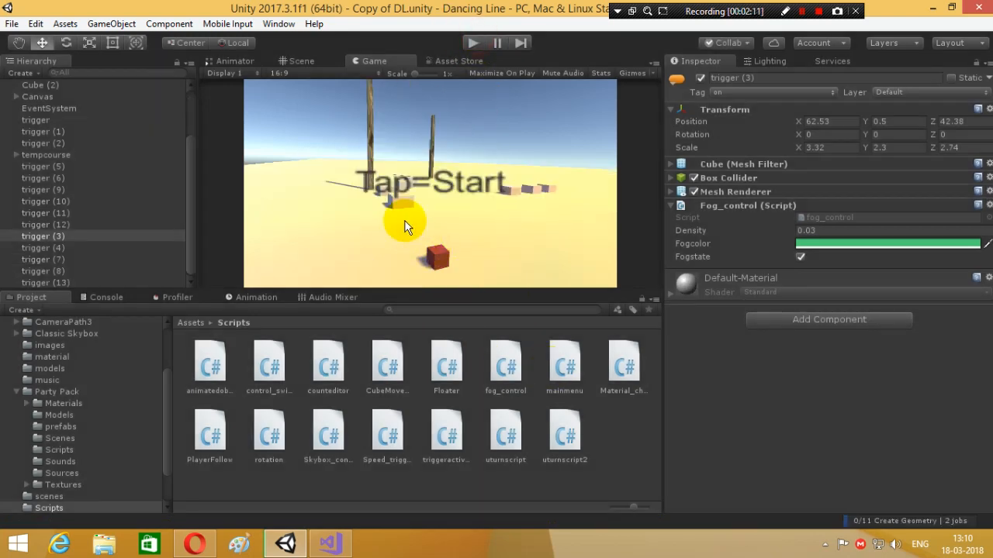
{"action": "left_click", "coordinate": [301, 60]}
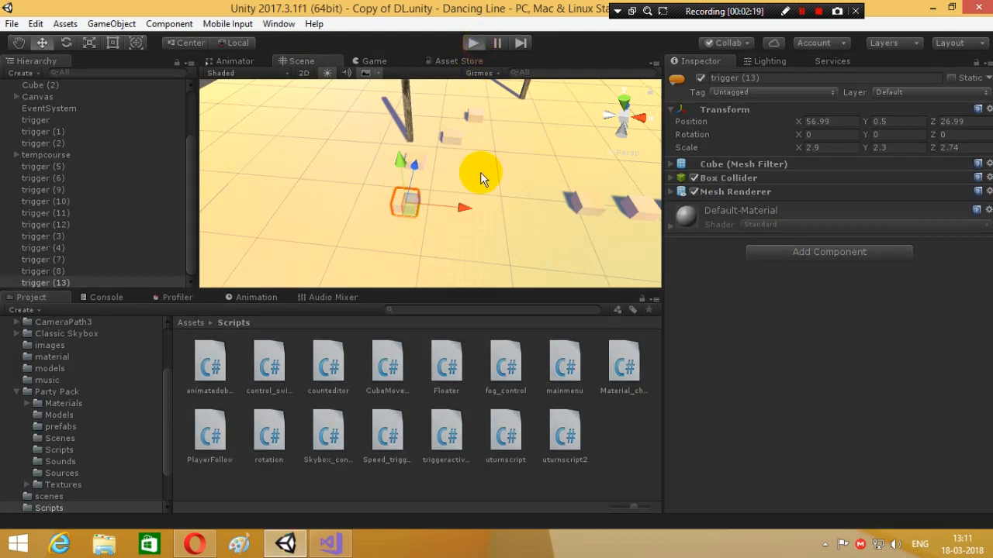
Start another play test run in the Game view.
{"action": "left_click", "coordinate": [473, 43]}
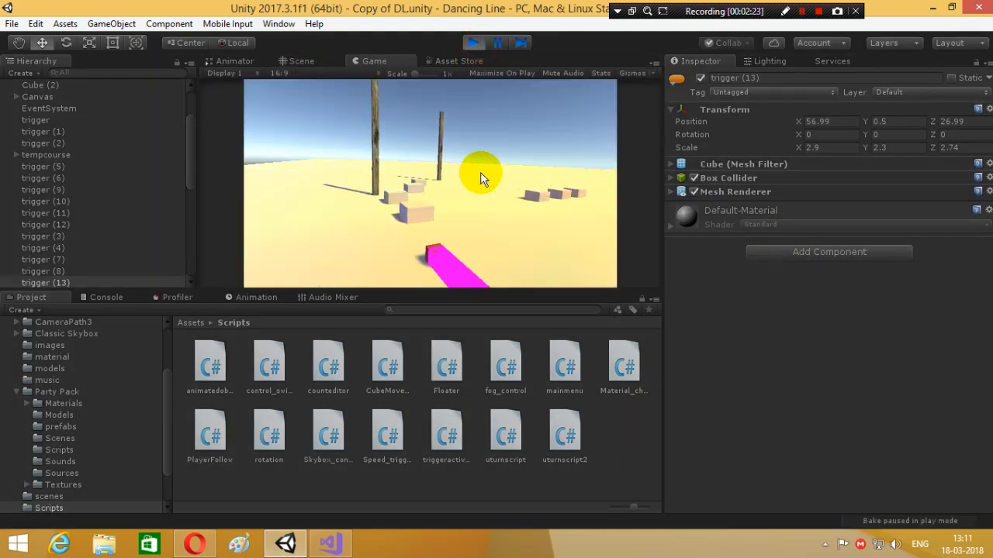